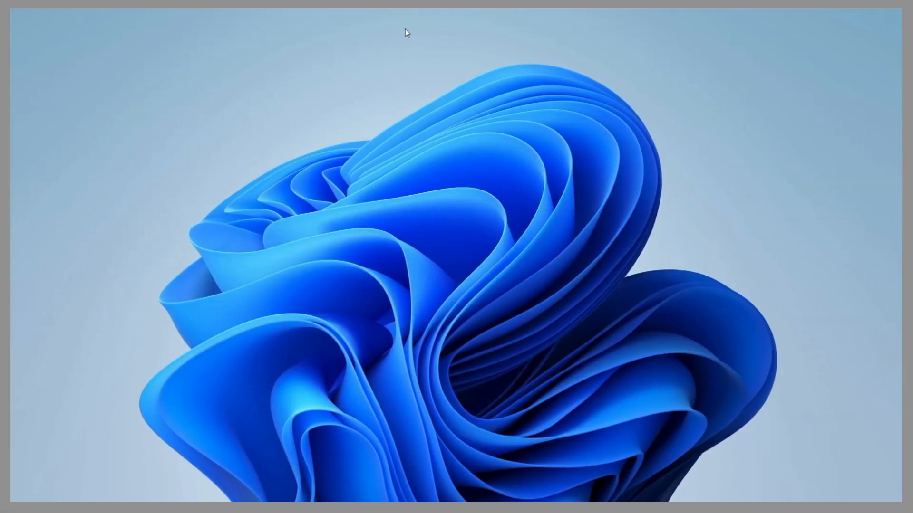
mouse_move(541, 184)
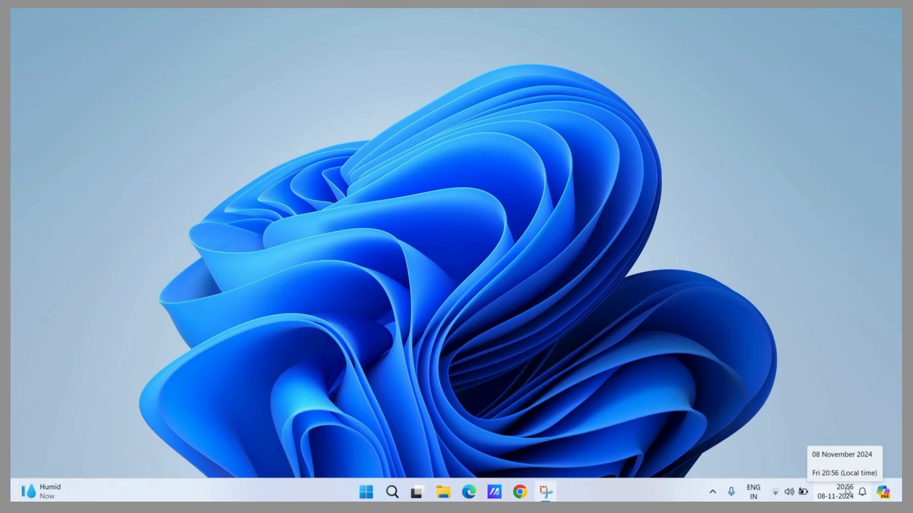
mouse_move(872, 489)
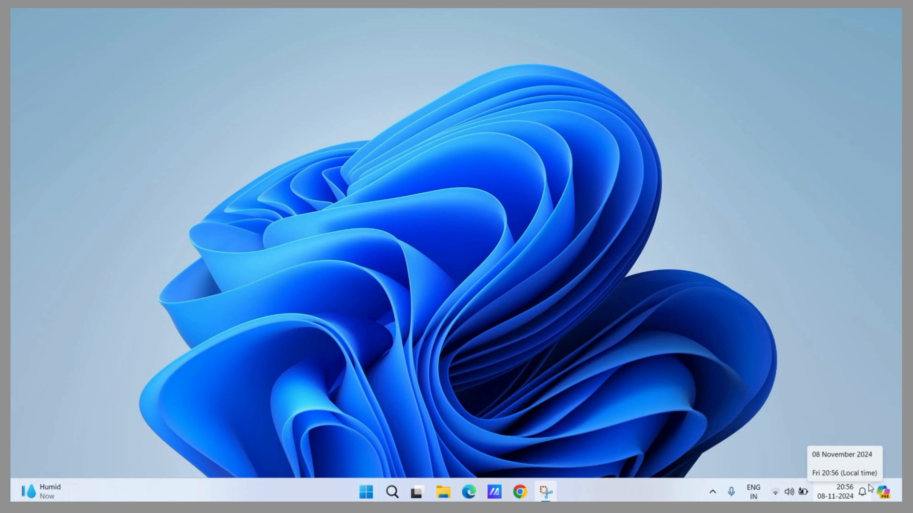
mouse_move(839, 495)
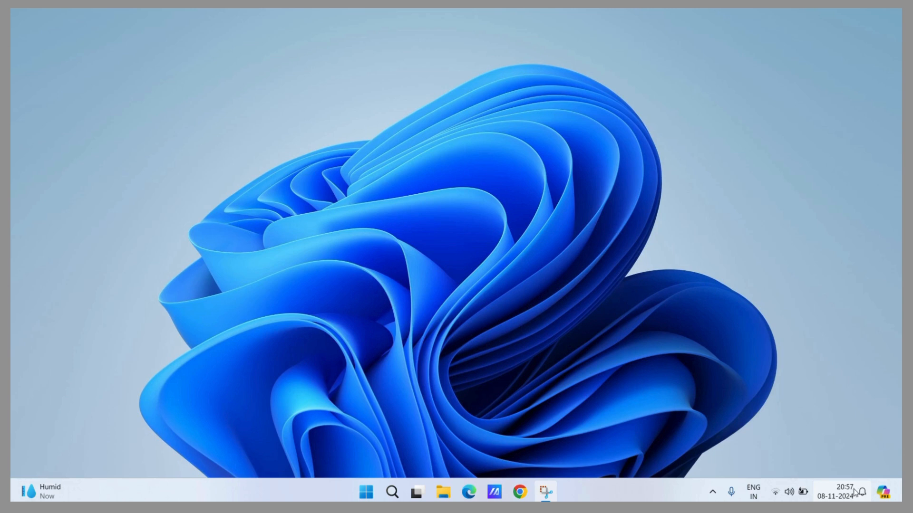
mouse_move(841, 491)
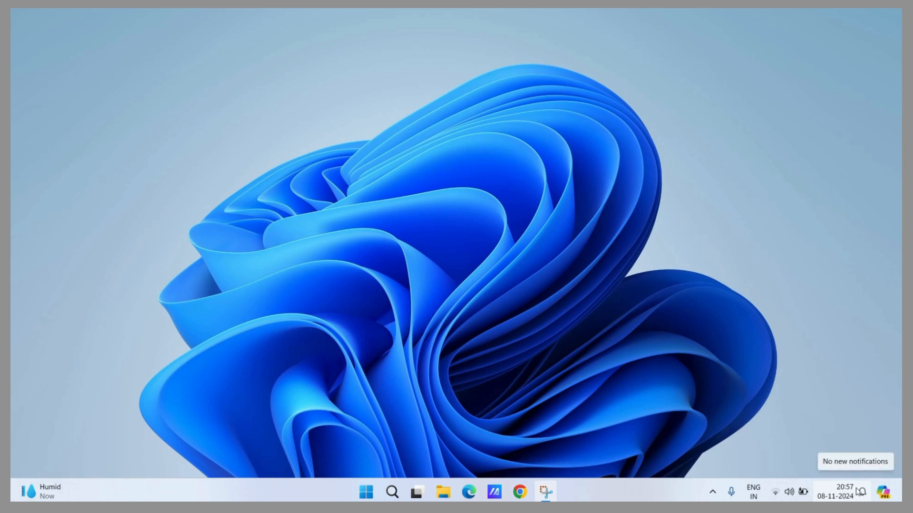
mouse_move(639, 440)
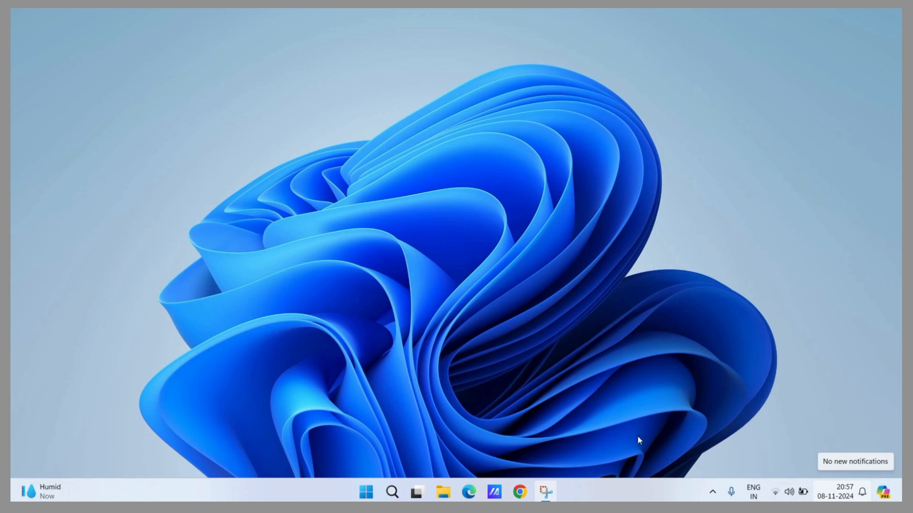
Launch Settings from taskbar Search and go to the Personalization page.
left_click(391, 492)
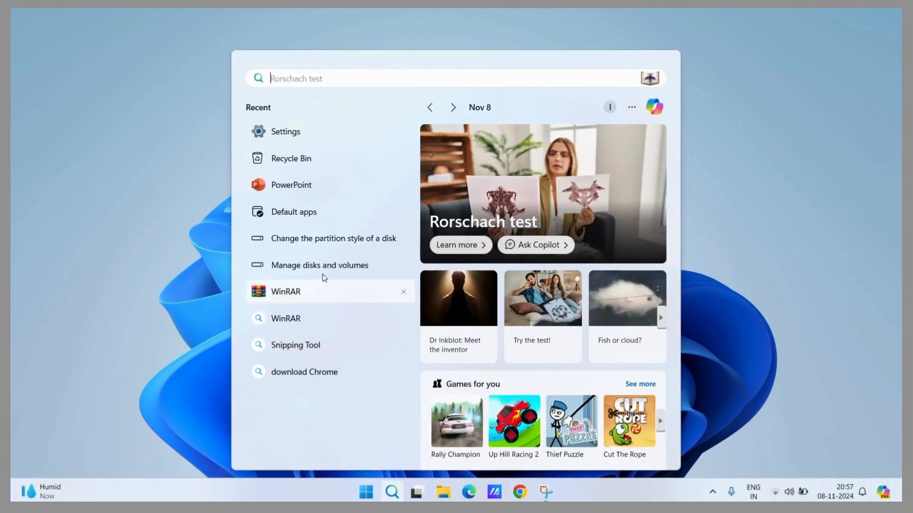
left_click(285, 131)
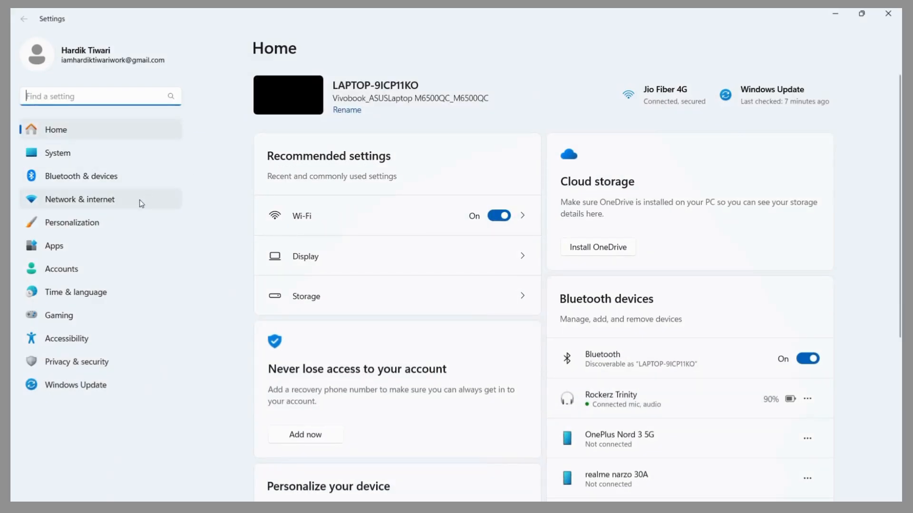
mouse_move(107, 227)
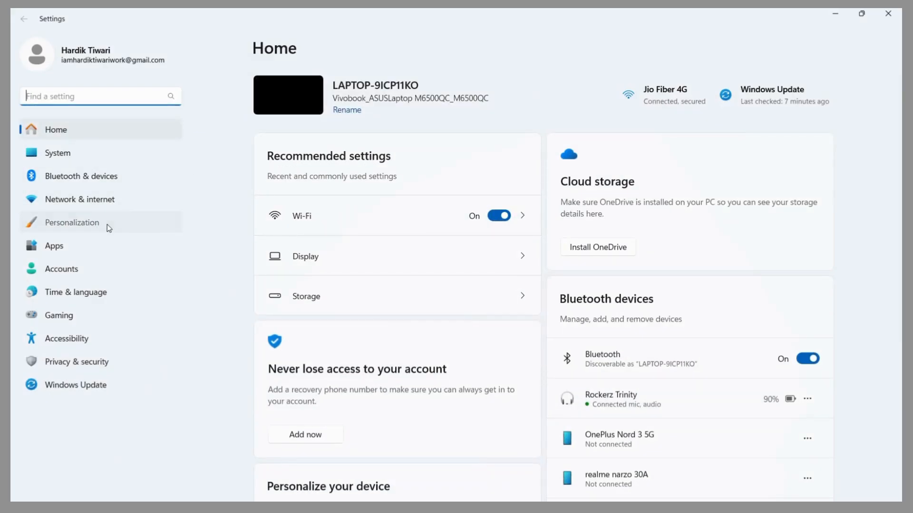
left_click(72, 222)
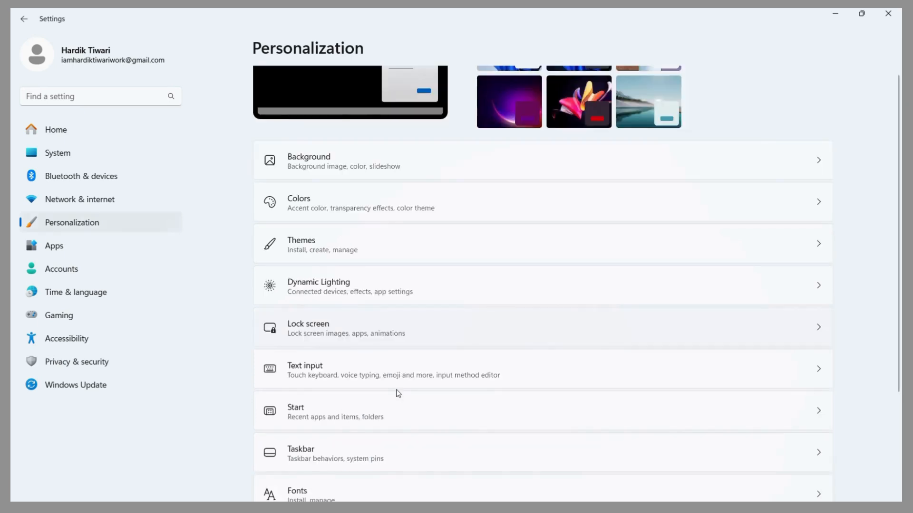
Under Taskbar behaviors, enable 'Show seconds in system tray clock (uses more power)'.
scroll("down", 3)
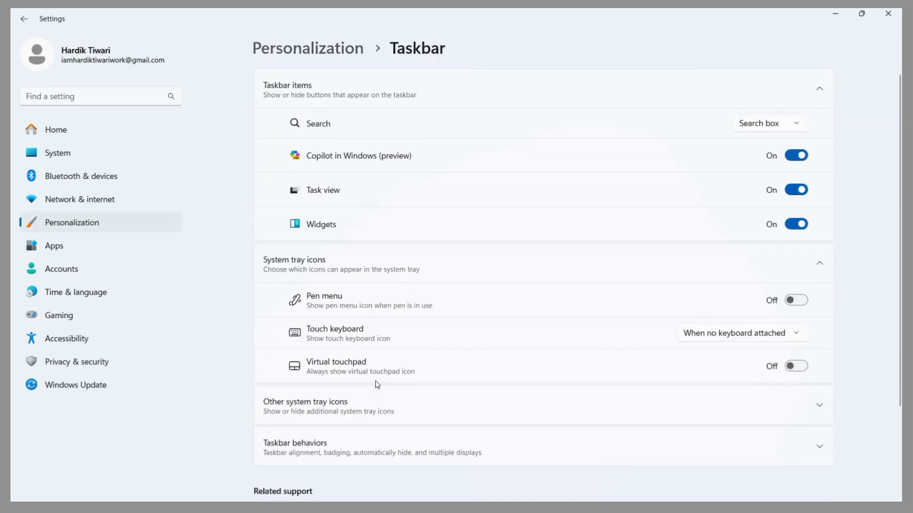
scroll("down", 3)
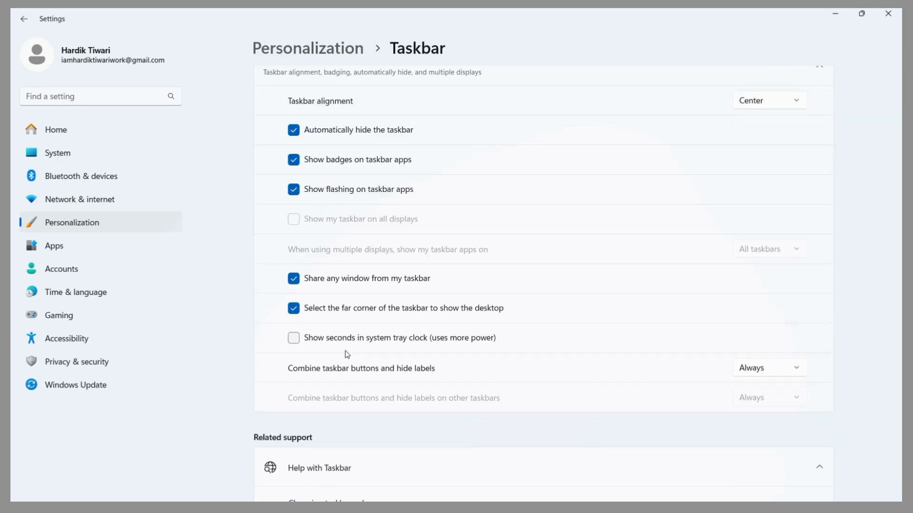
scroll("down", 3)
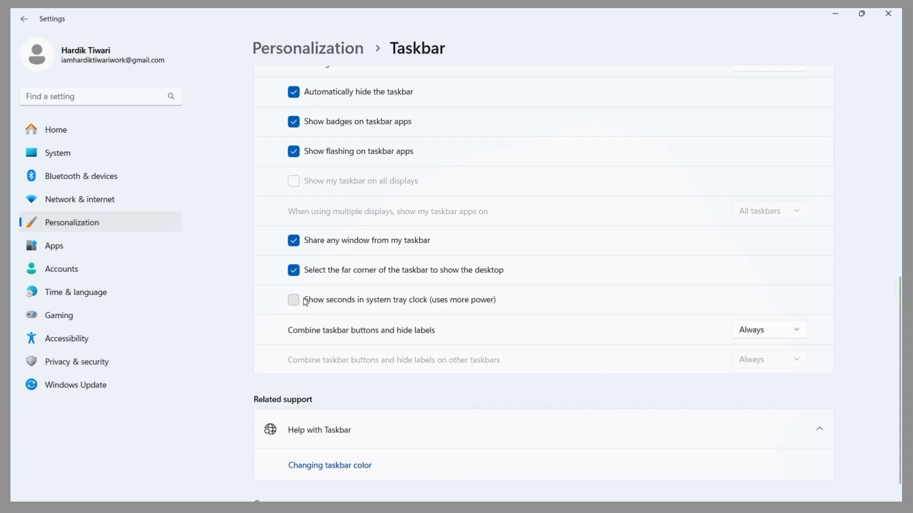
mouse_move(429, 308)
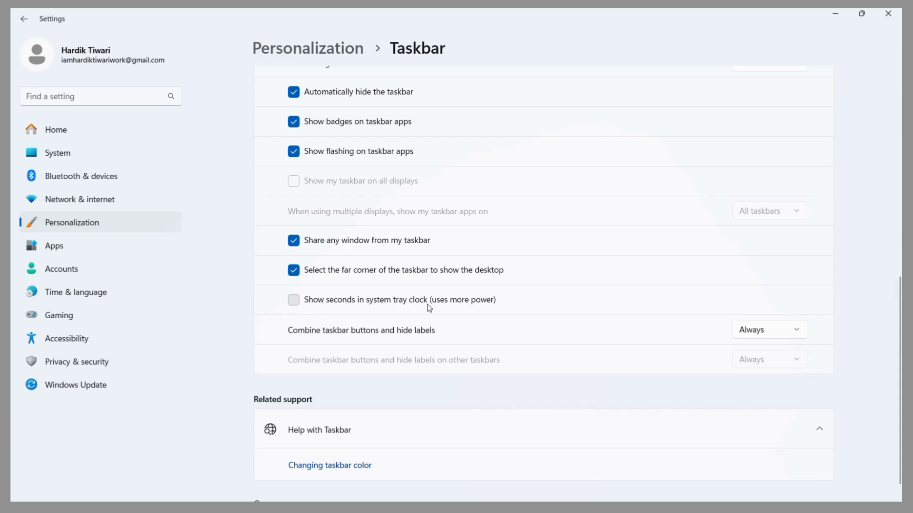
left_click(293, 299)
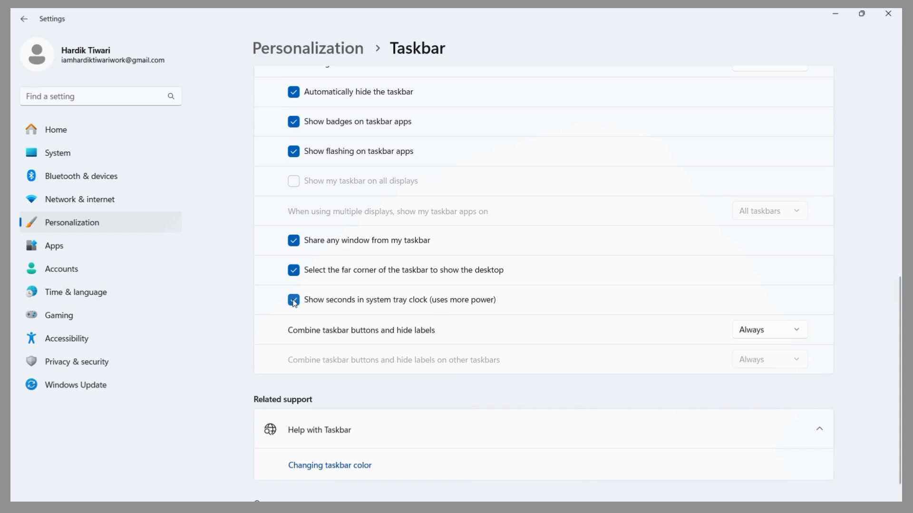
Return to the desktop where the taskbar clock now shows seconds (20:57:54).
left_click(294, 299)
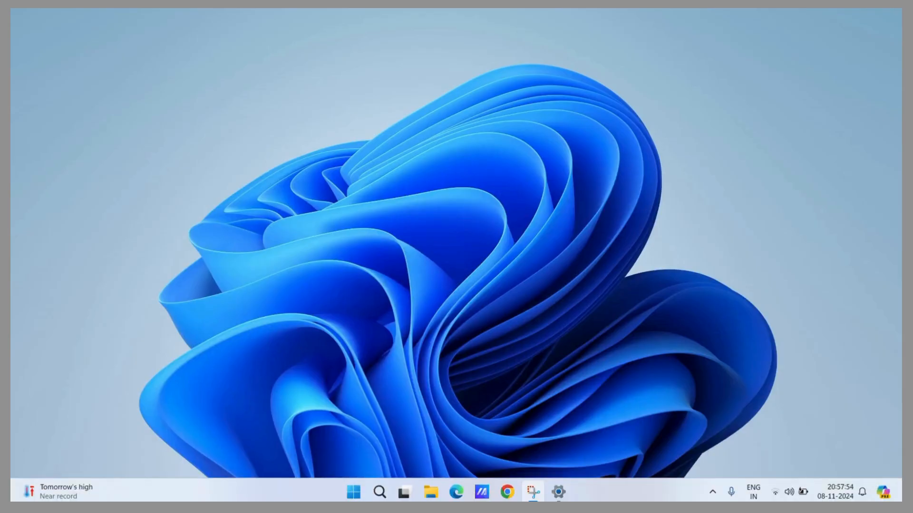
mouse_move(836, 491)
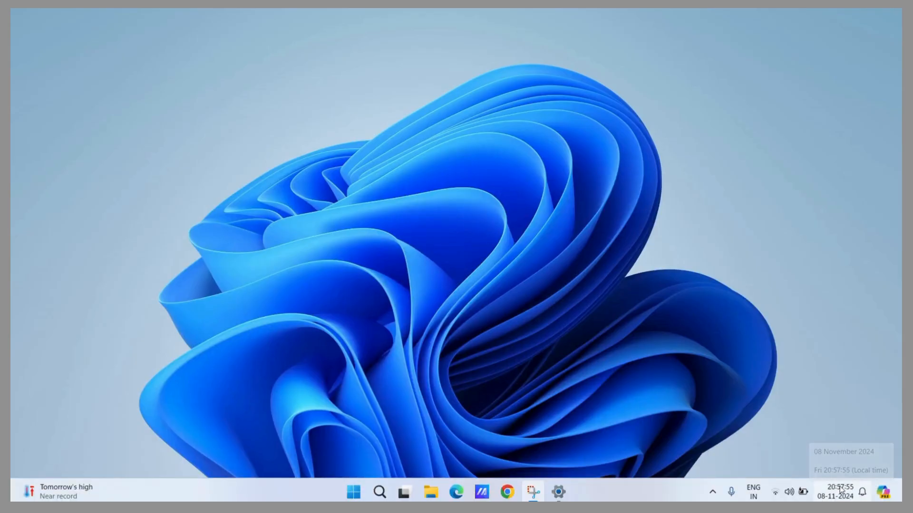